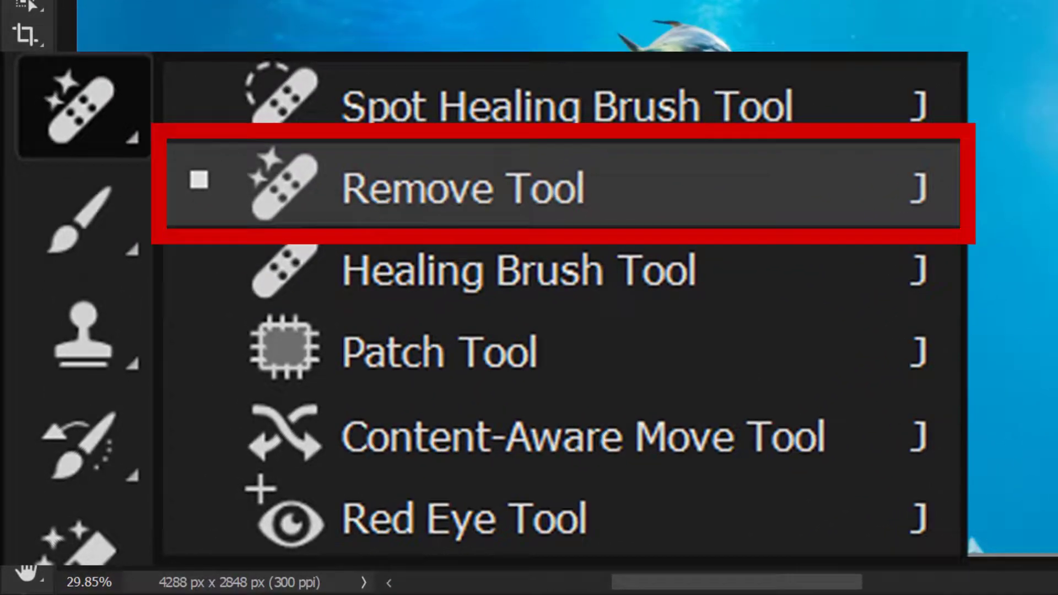
# - Open the Customize Toolbar dialog from the Edit menu
pyautogui.click(462, 187)
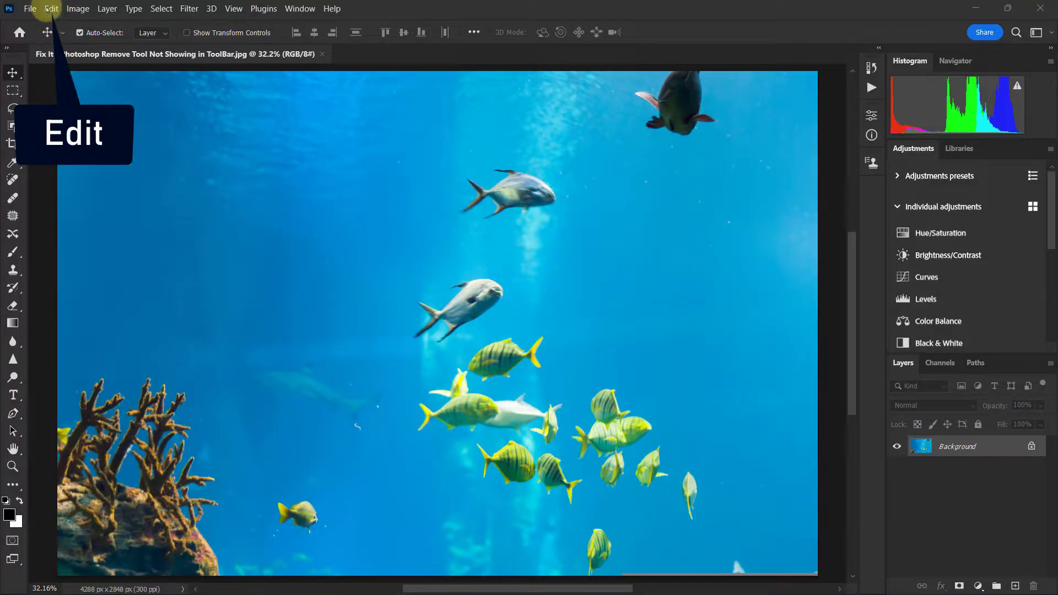
pyautogui.click(50, 8)
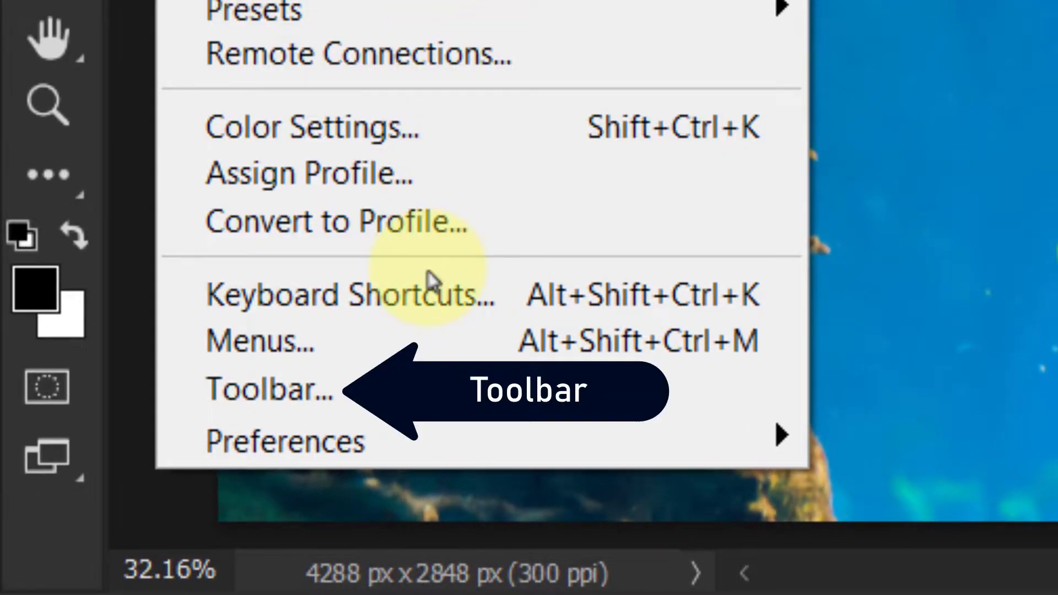
pyautogui.moveTo(283, 390)
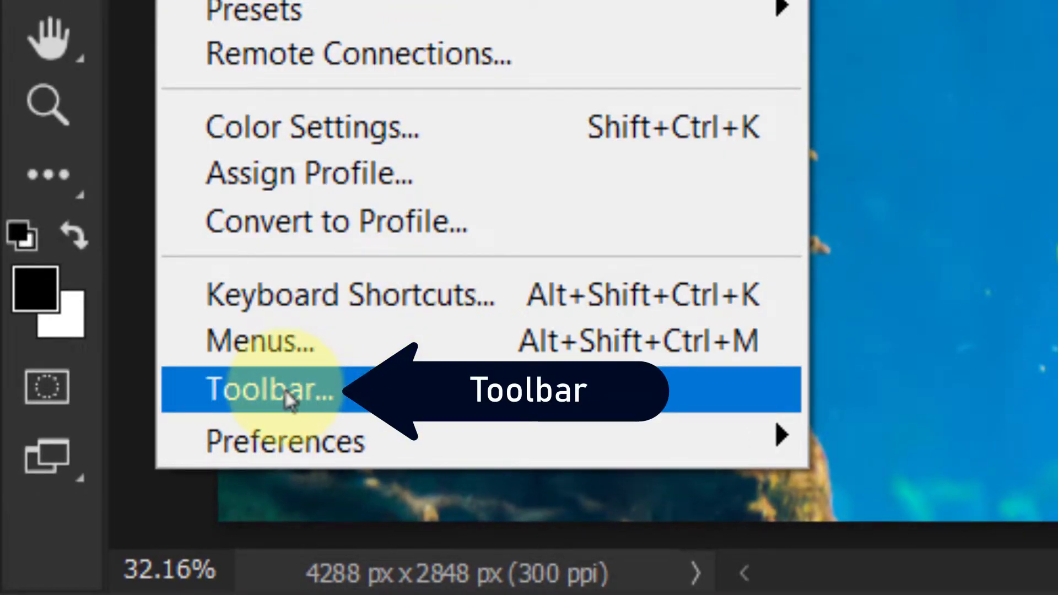
pyautogui.click(270, 390)
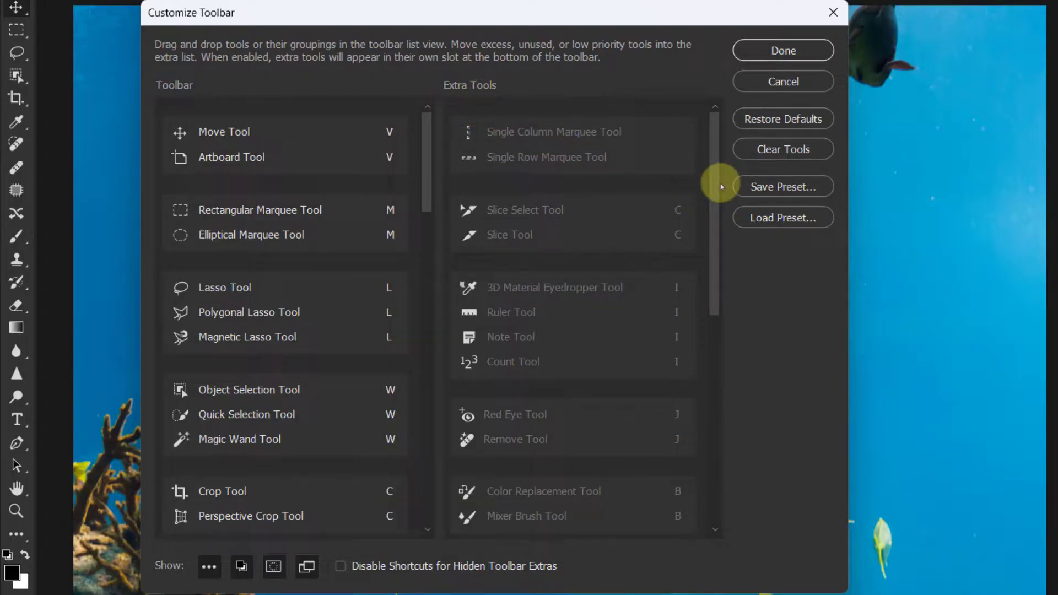
# - Move the Remove Tool from Extra Tools into the toolbar list and confirm with Done
pyautogui.scroll(-3)
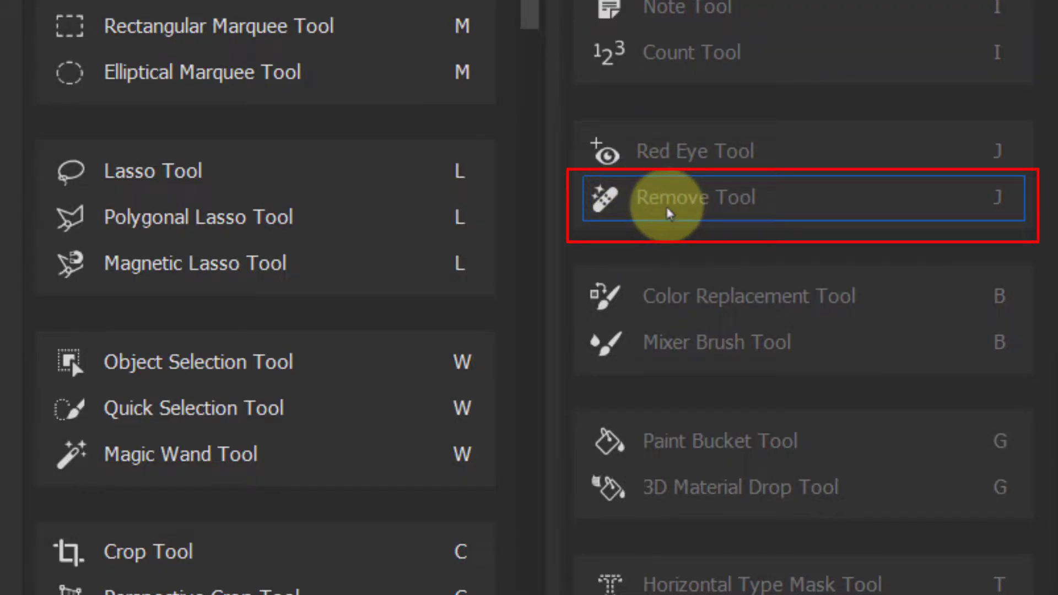
pyautogui.moveTo(681, 206)
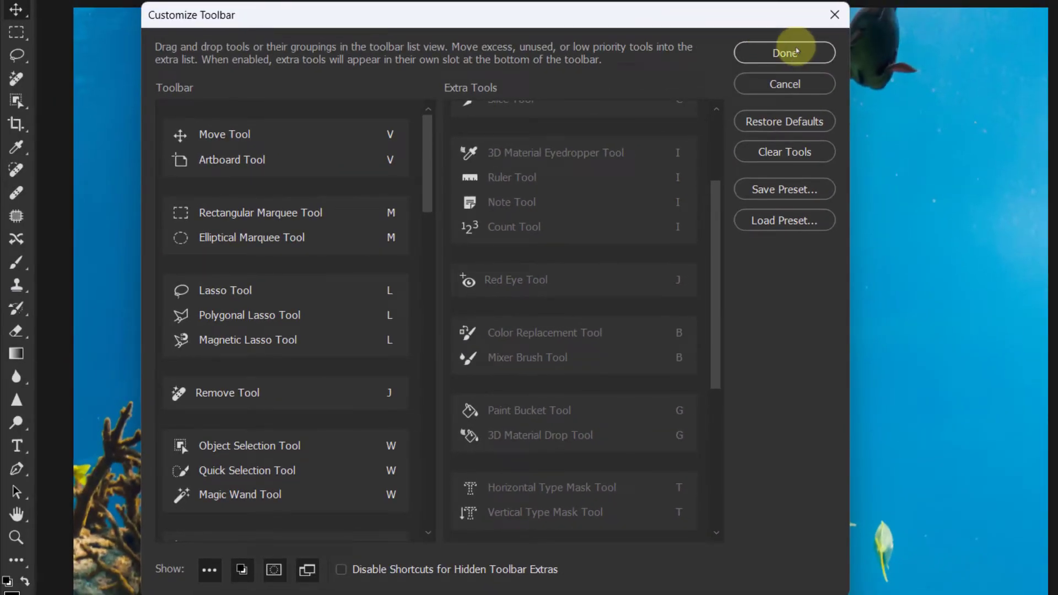
pyautogui.click(783, 53)
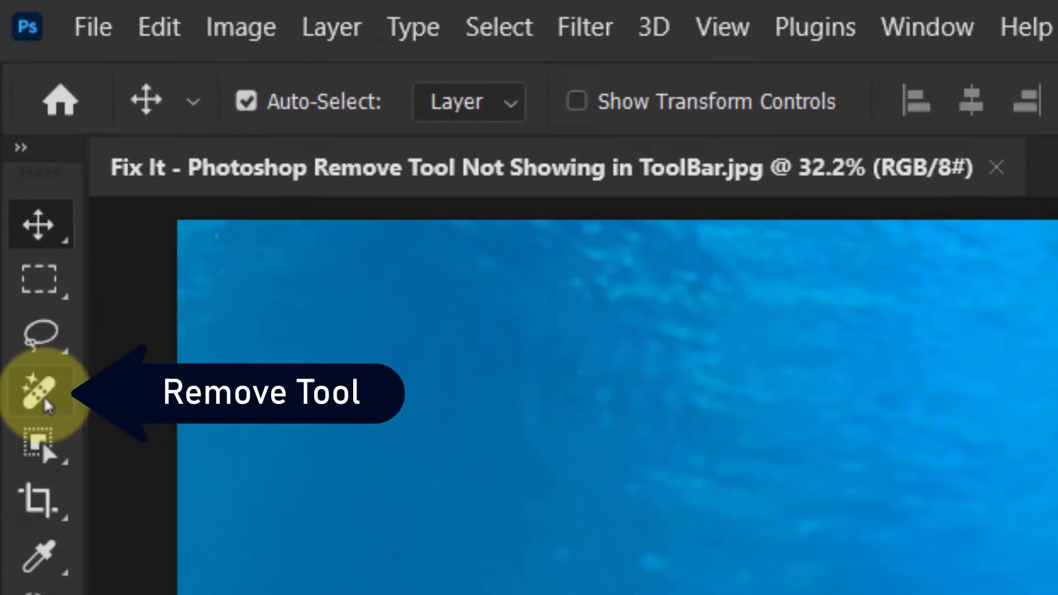
pyautogui.click(42, 393)
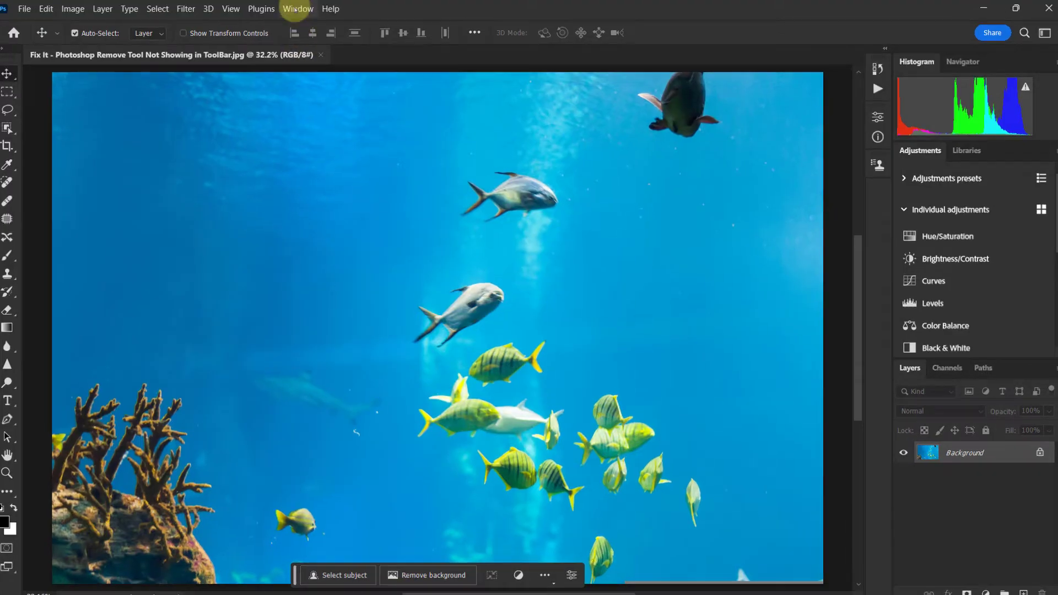
# - Reset the Essentials workspace from the Window menu's Workspace options
pyautogui.click(297, 9)
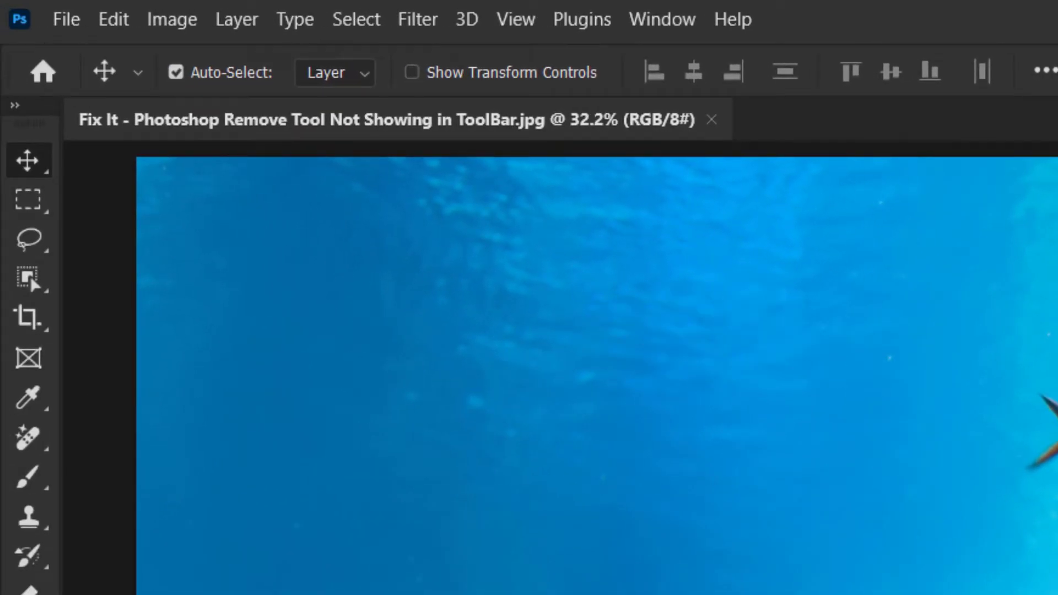
# - Select the Remove Tool from the Spot Healing Brush tool group
pyautogui.click(29, 432)
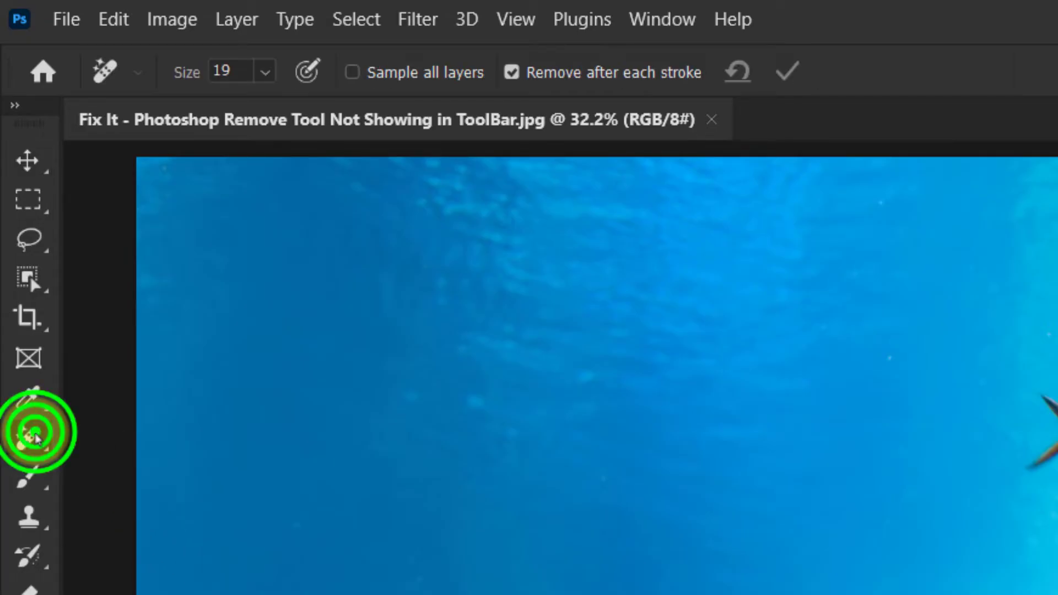
pyautogui.click(28, 436)
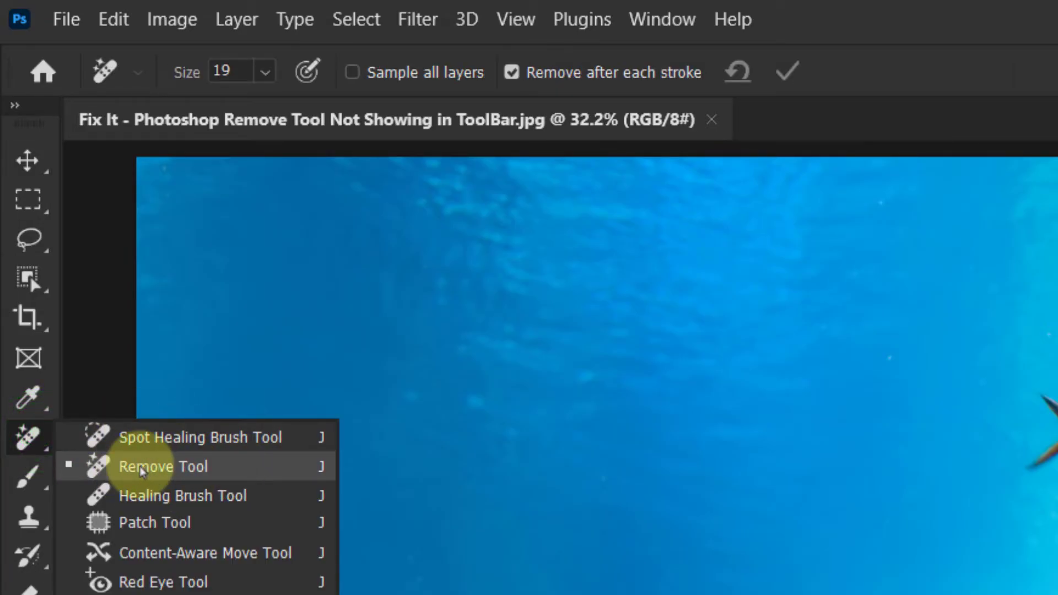
pyautogui.click(169, 466)
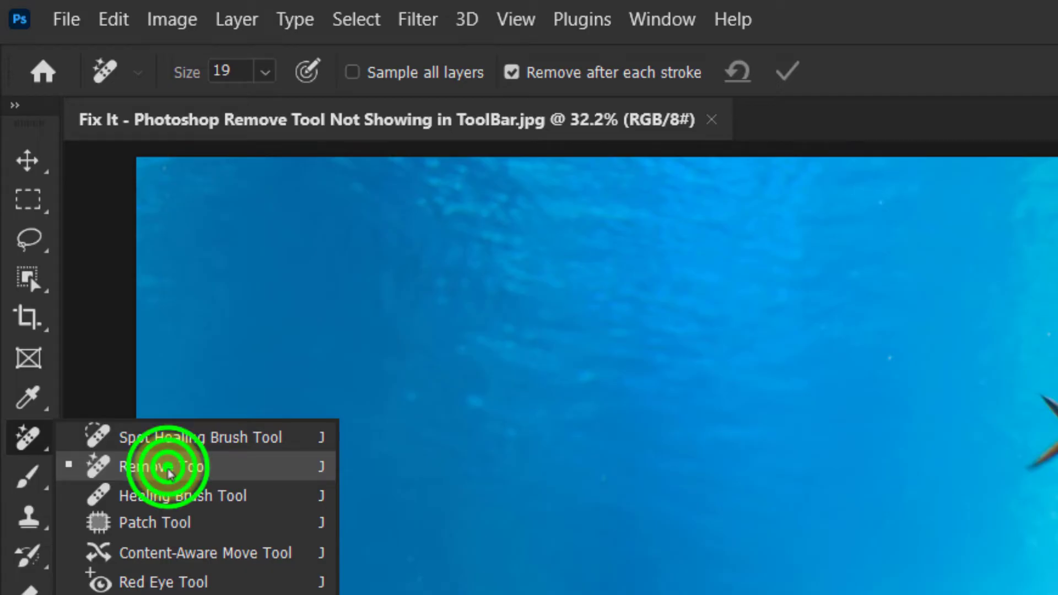
pyautogui.click(156, 466)
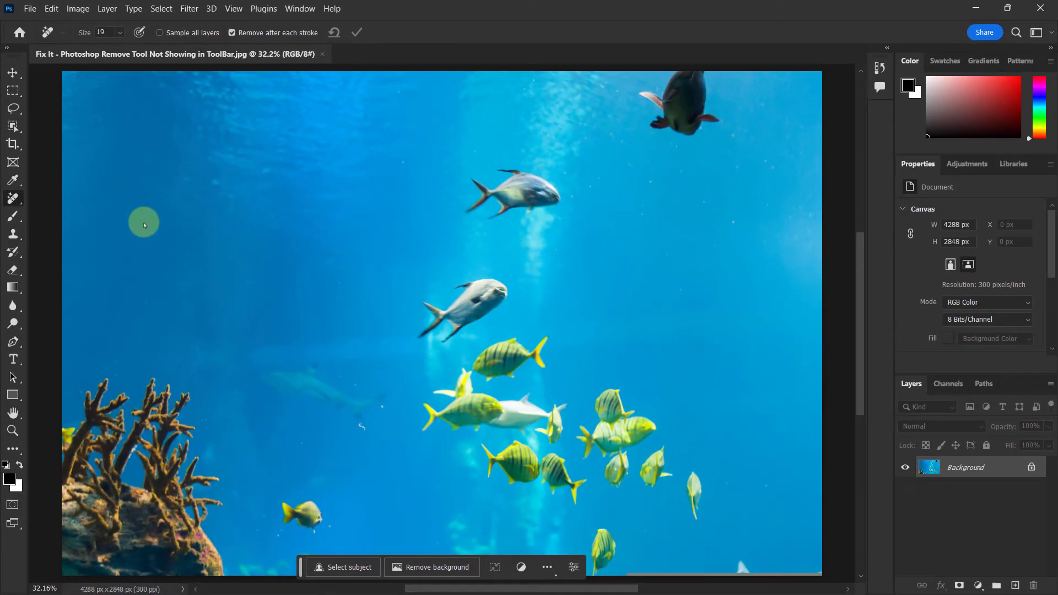